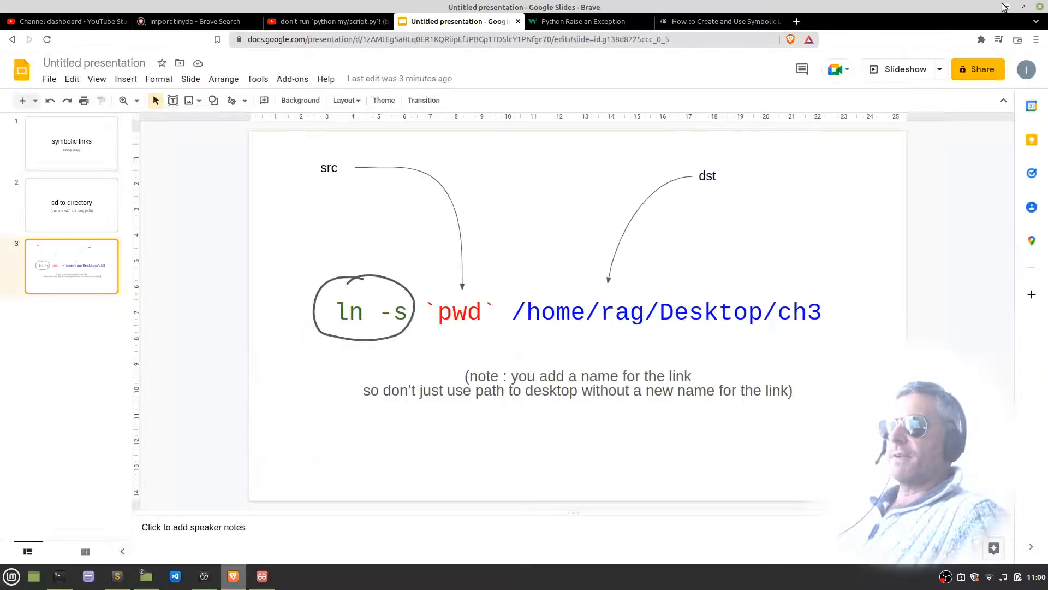
Step: Leave the Brave slides window and return to the terminal on the desktop
{"action": "left_click", "coordinate": [58, 576]}
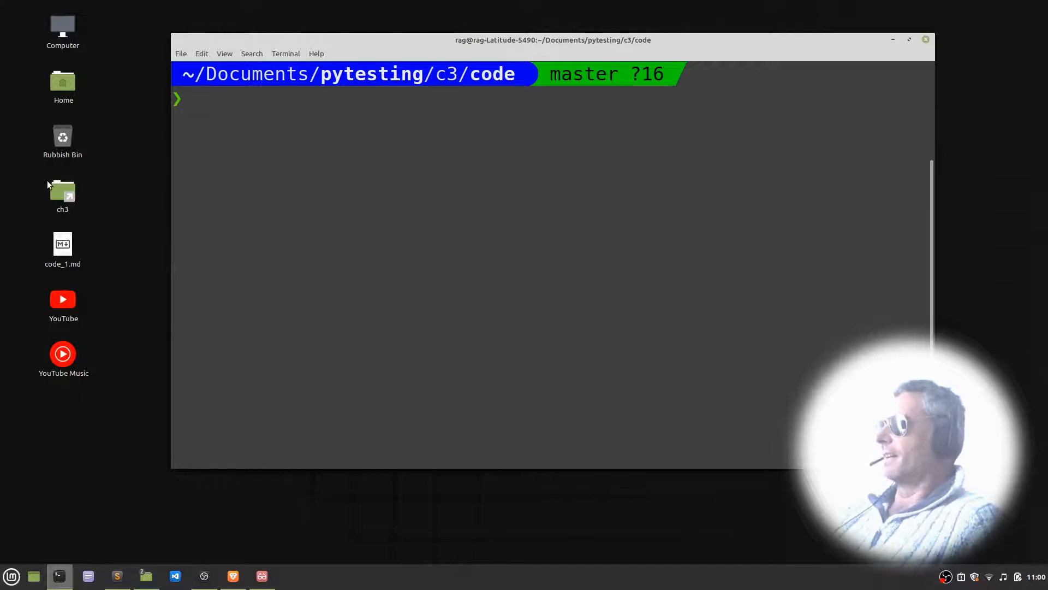
Step: Move the old ch3 desktop link to the Rubbish Bin
{"action": "right_click", "coordinate": [62, 195]}
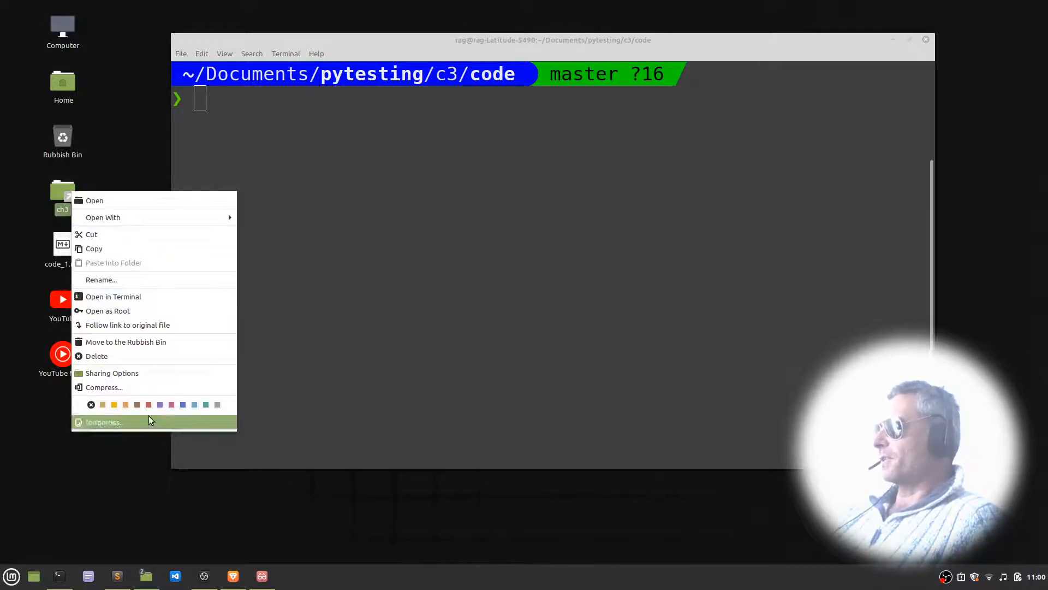
{"action": "left_click", "coordinate": [96, 356]}
{"action": "type", "text": "cd"}
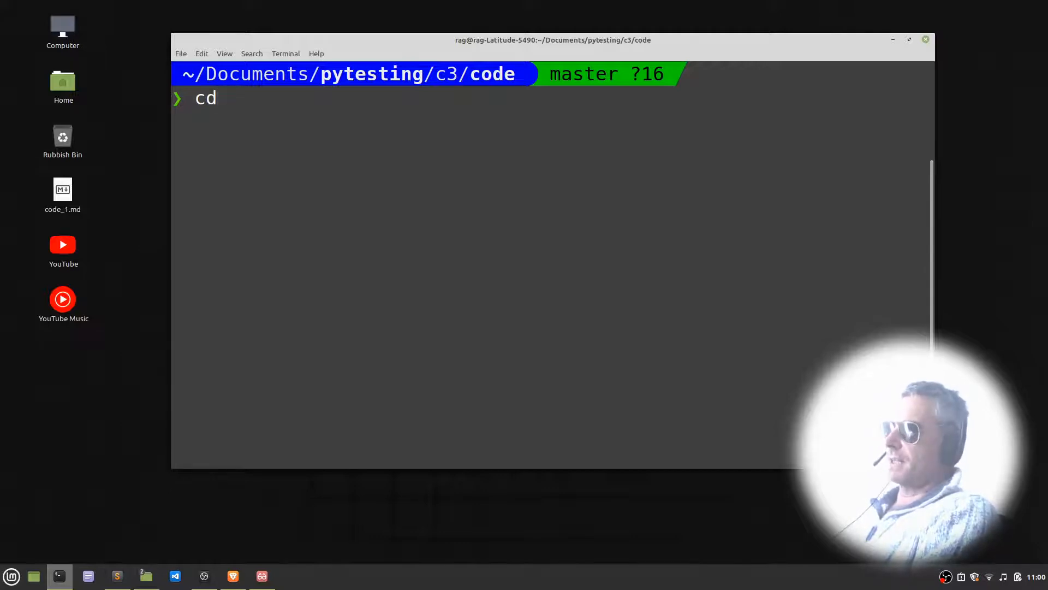
Step: Run ln -s `pwd` /home/rag/Desktop/ch3 and list the folder with ls
{"action": "key", "text": "BackSpace"}
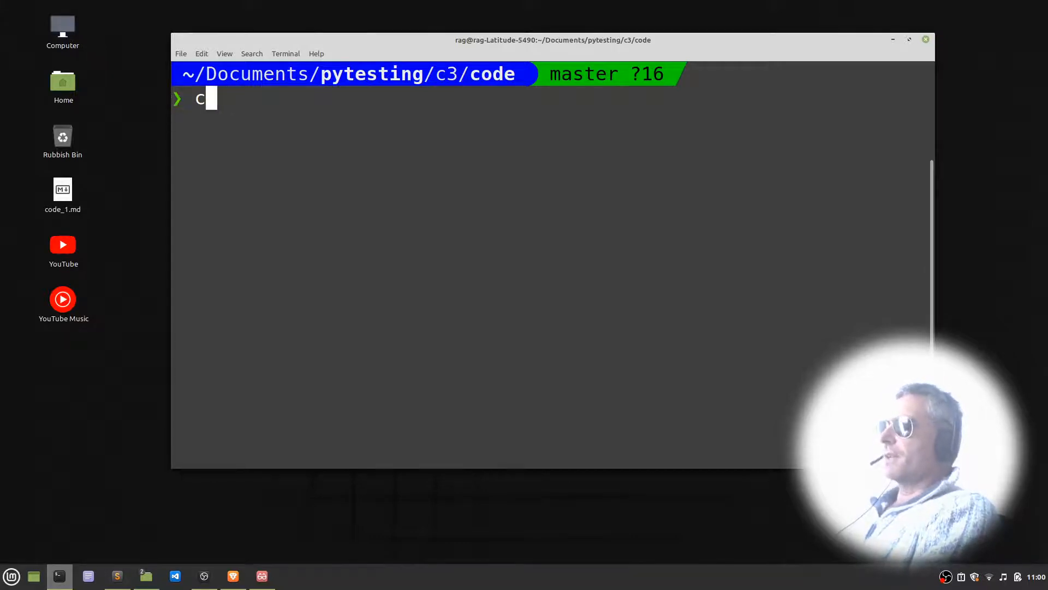
{"action": "type", "text": "ln -s `pwd` /home/rag/Desktop/ch3"}
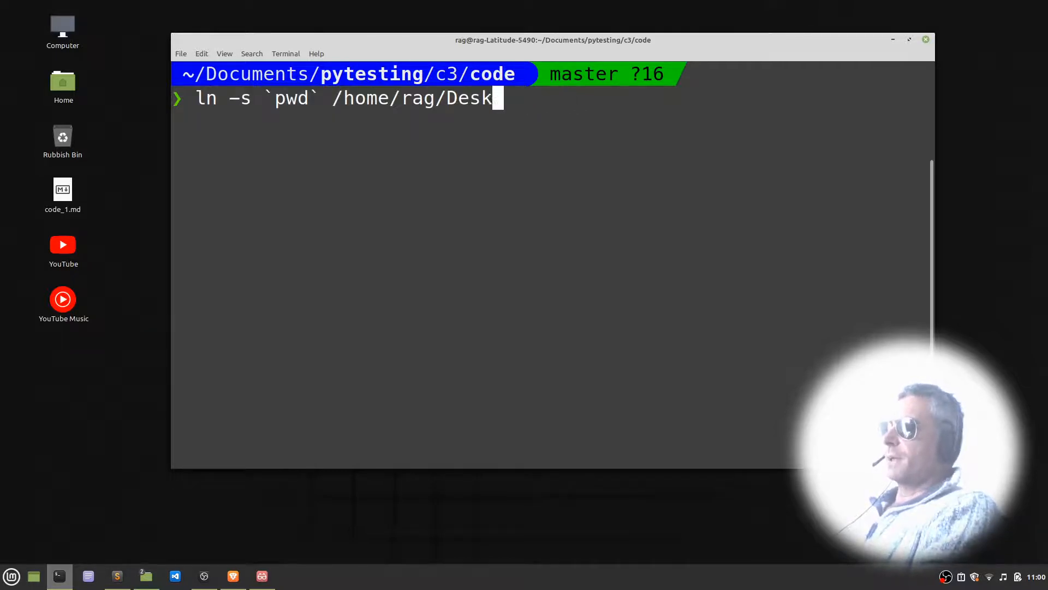
{"action": "type", "text": "ls"}
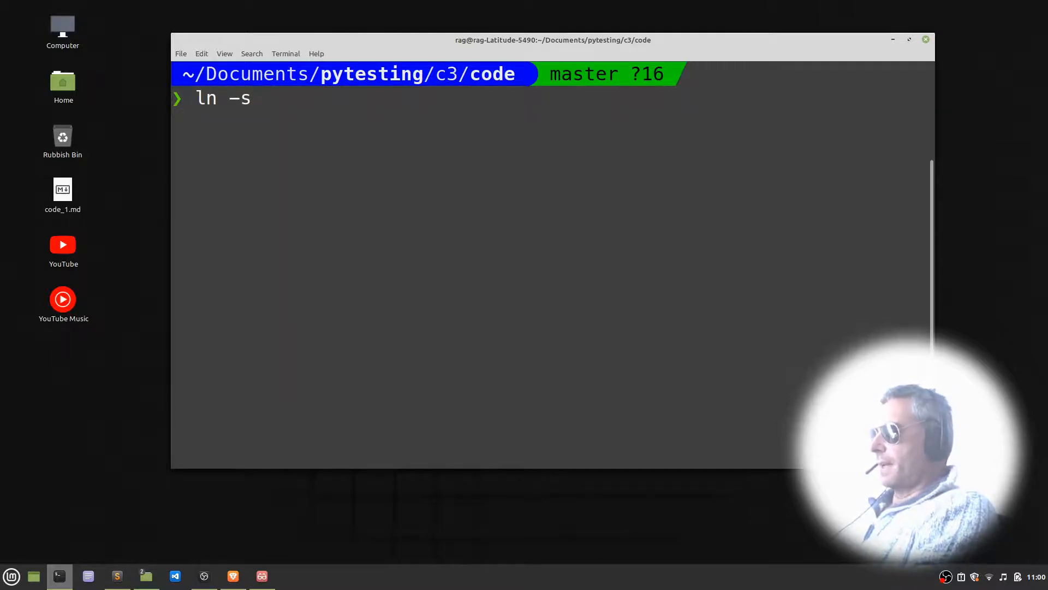
Step: Create the symbolic link with ln -s `pwd` /home/rag/Desktop/mylink_to_ch3
{"action": "type", "text": "`pwd"}
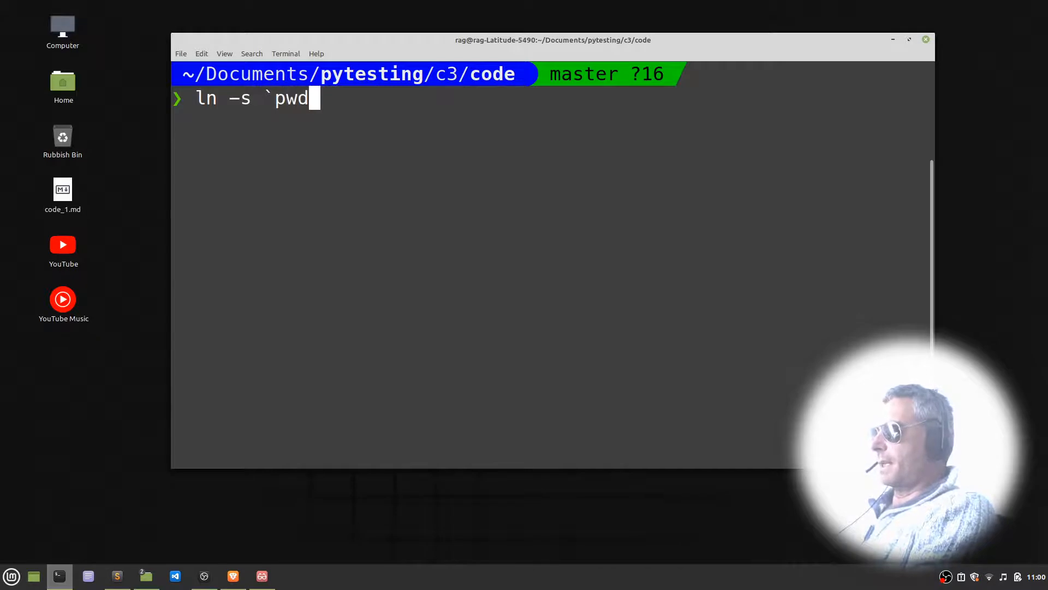
{"action": "type", "text": "`"}
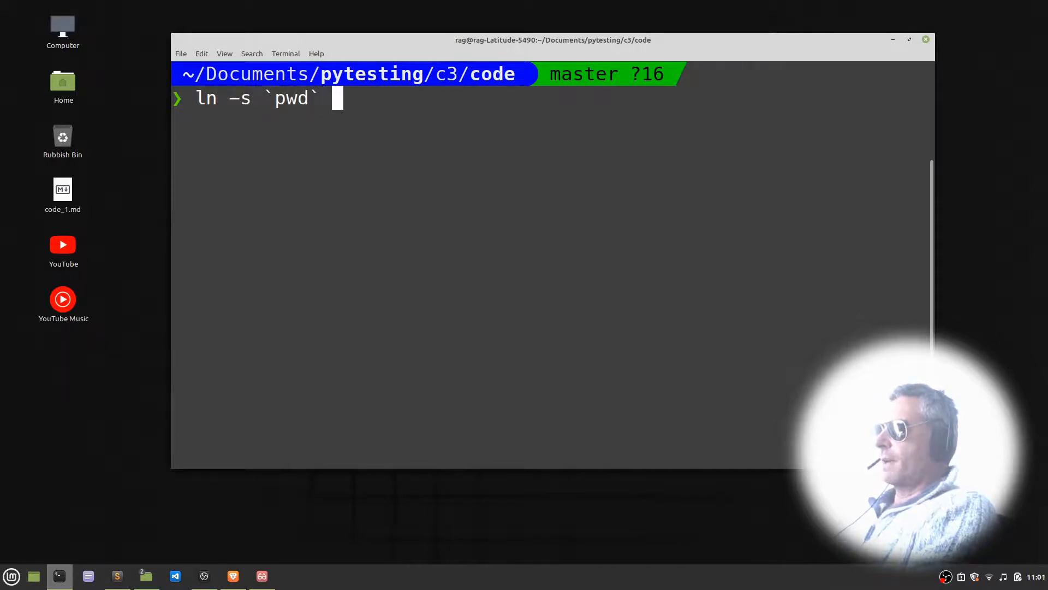
{"action": "type", "text": "/"}
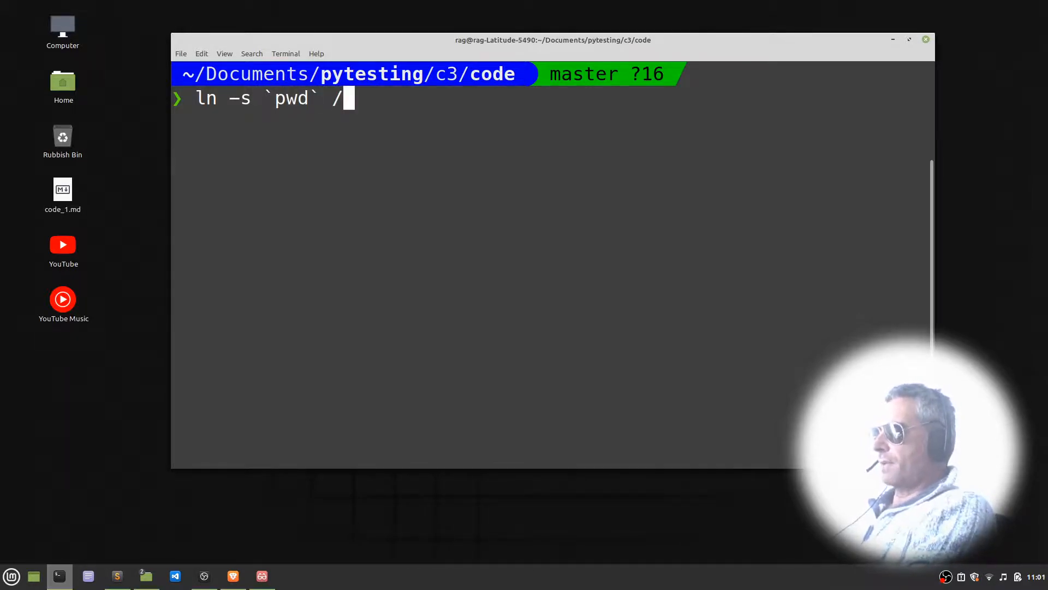
{"action": "type", "text": "home"}
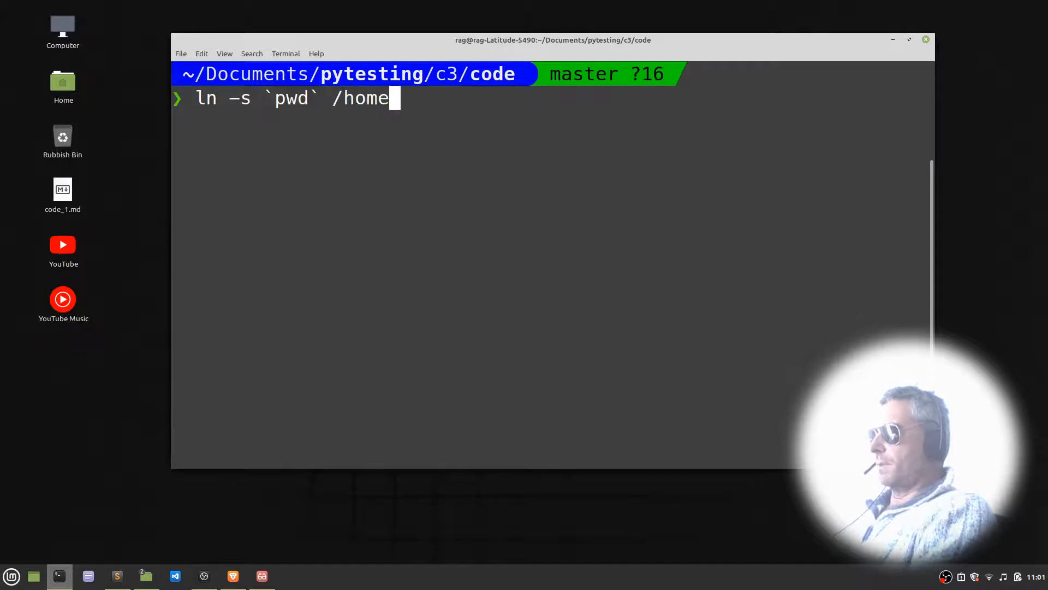
{"action": "type", "text": "/ra"}
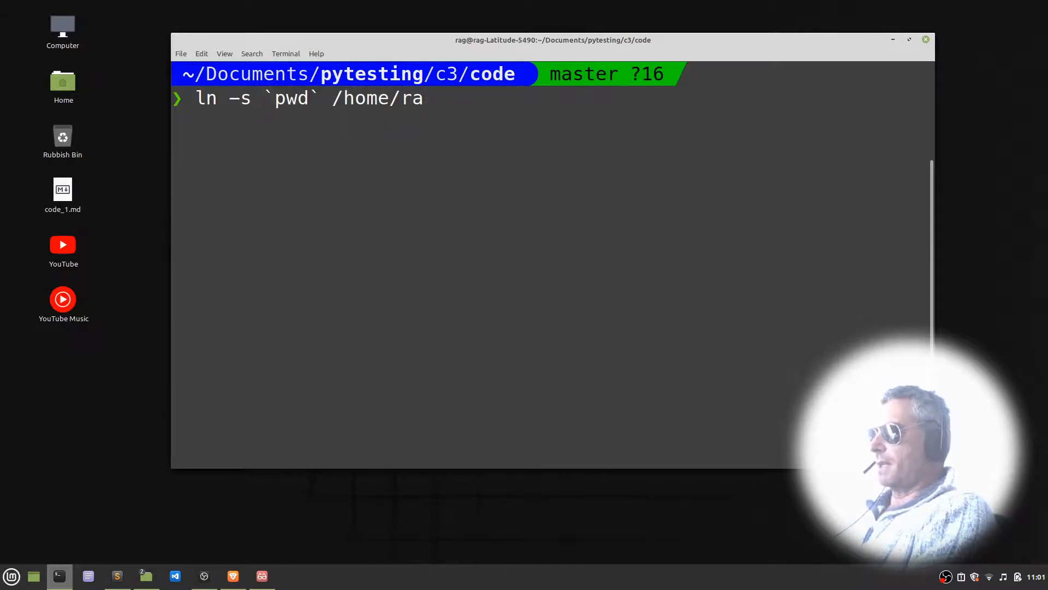
{"action": "type", "text": "g/Des"}
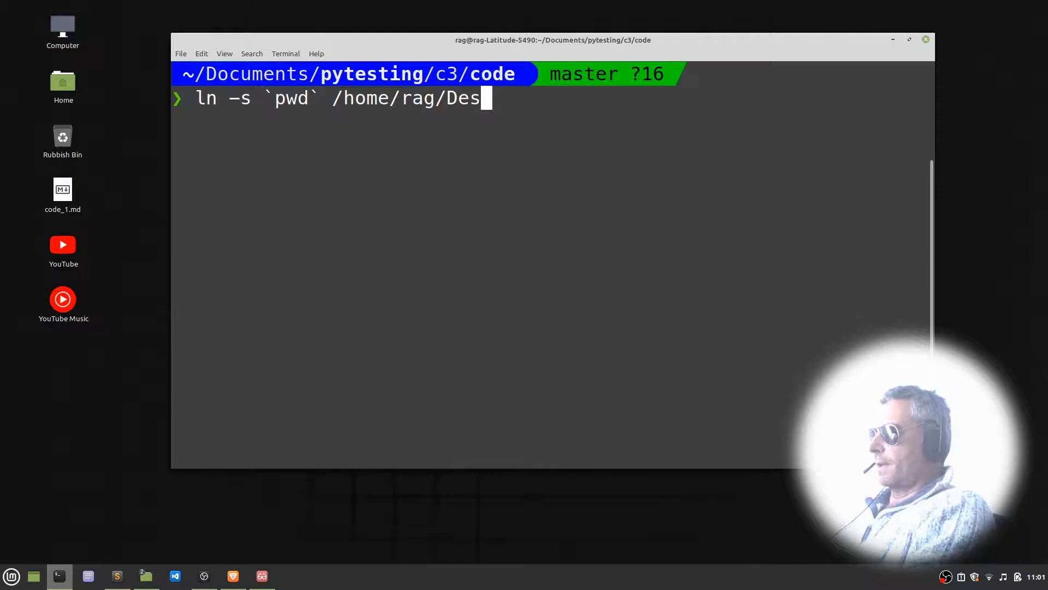
{"action": "type", "text": "ktop/"}
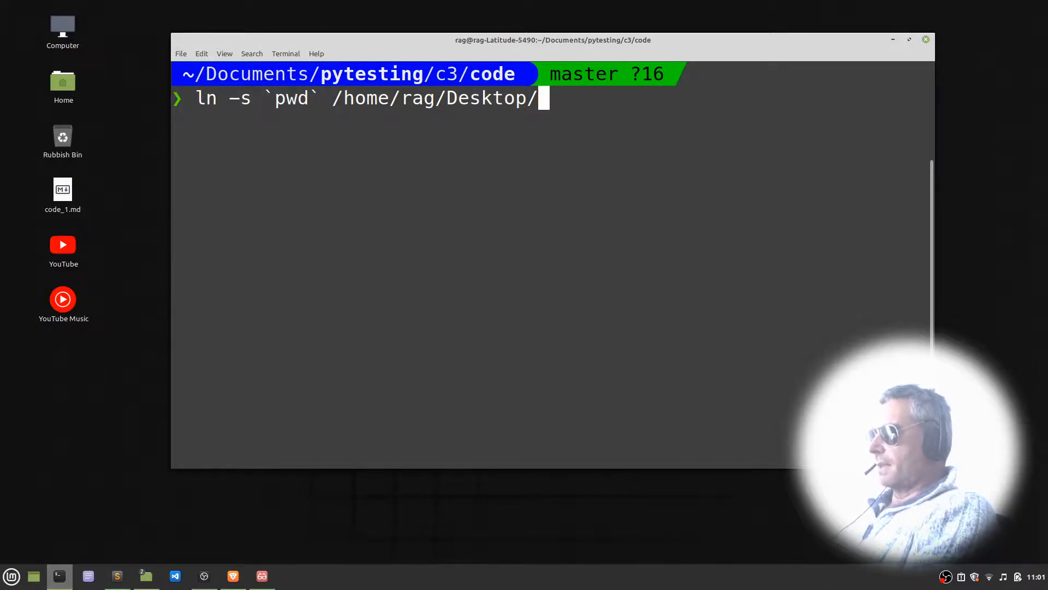
{"action": "type", "text": "mys"}
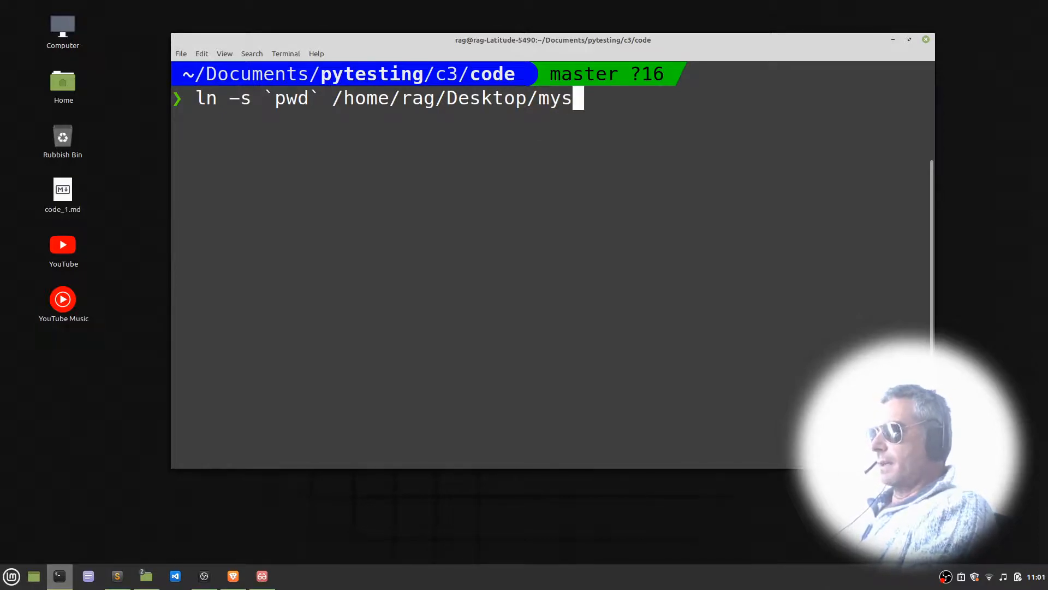
{"action": "type", "text": "link"}
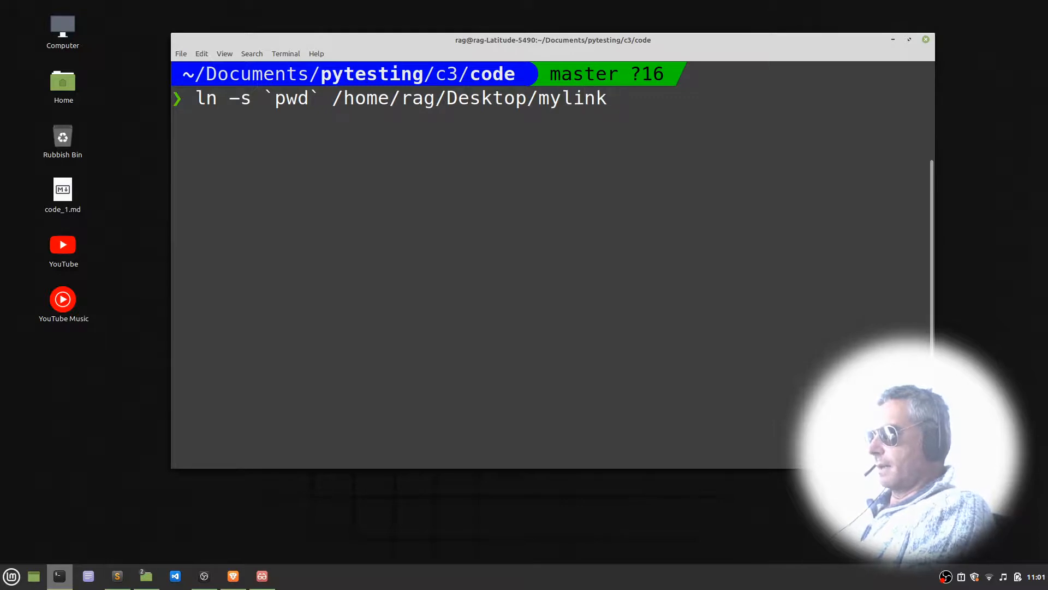
{"action": "type", "text": "_to_ch"}
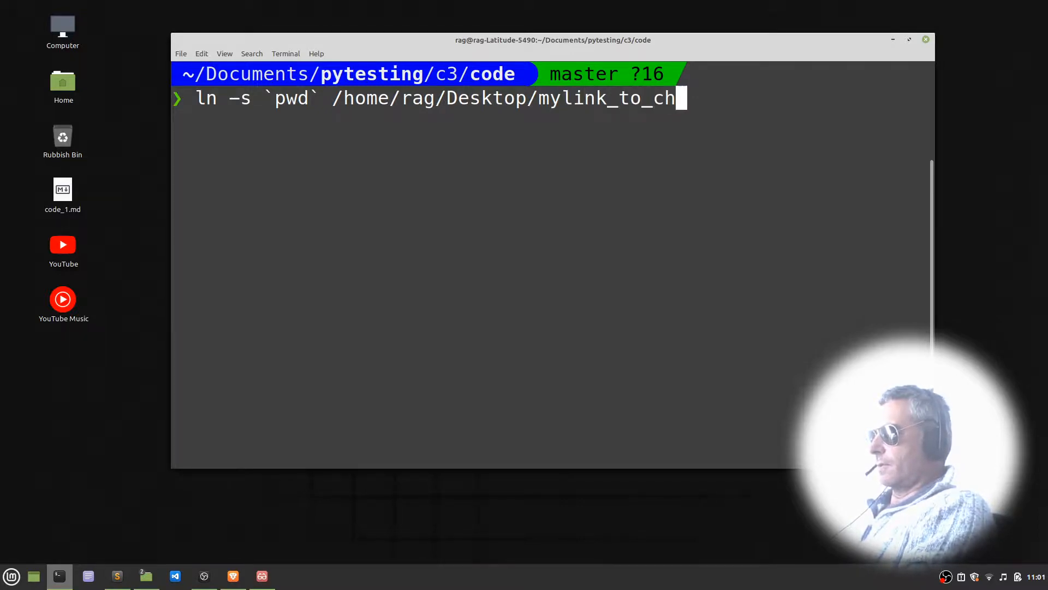
{"action": "type", "text": "3"}
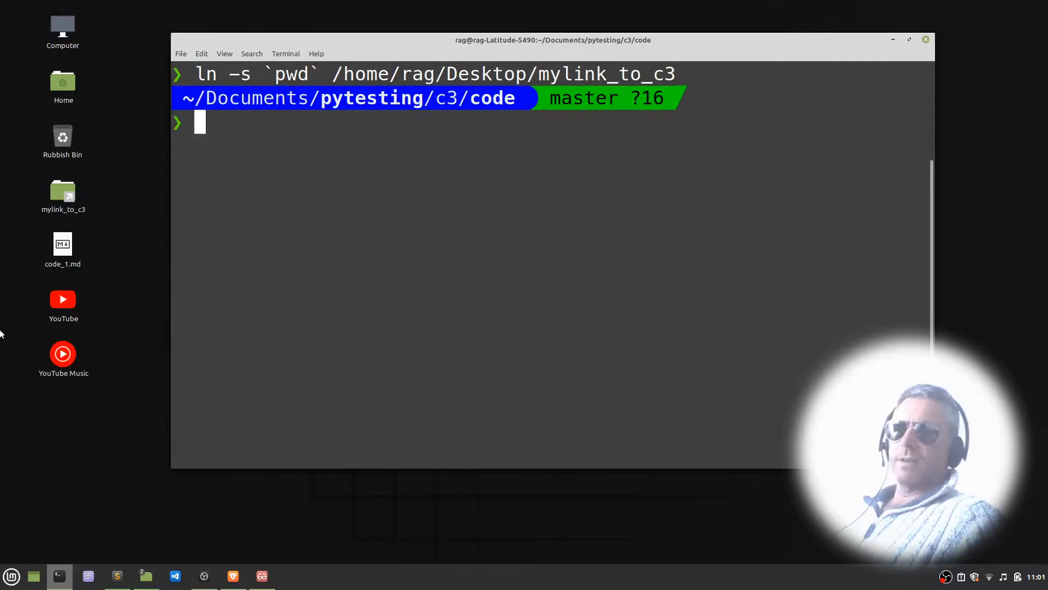
Step: Open the new mylink_to_c3 desktop link as a folder in the file manager
{"action": "left_click", "coordinate": [62, 195]}
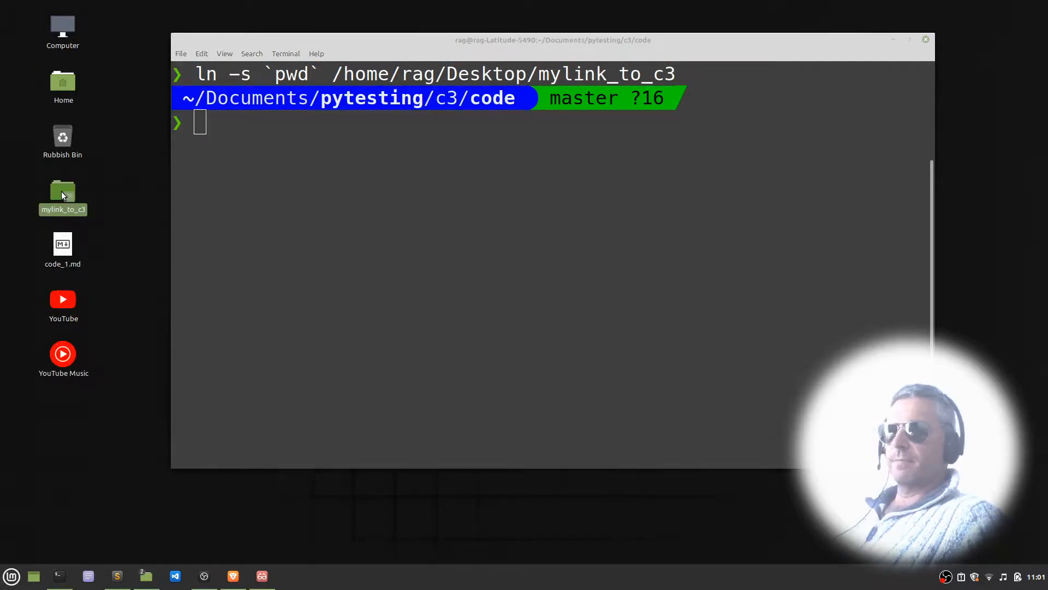
{"action": "double_click", "coordinate": [62, 194]}
{"action": "type", "text": "pwd"}
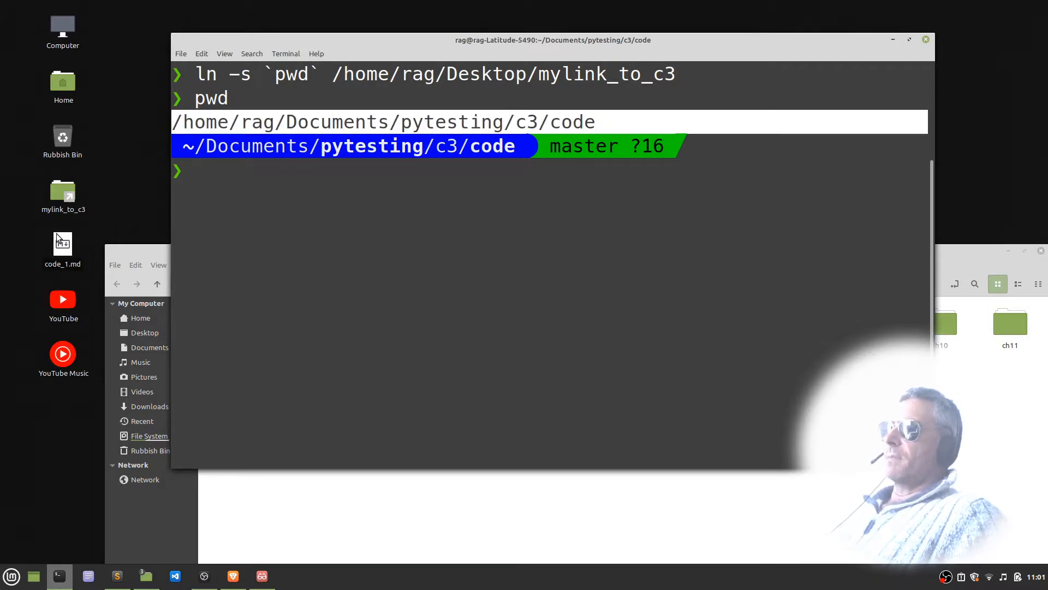
Step: Reveal the desktop and bring the mylink_to_c3 Nemo window forward
{"action": "left_click", "coordinate": [31, 576]}
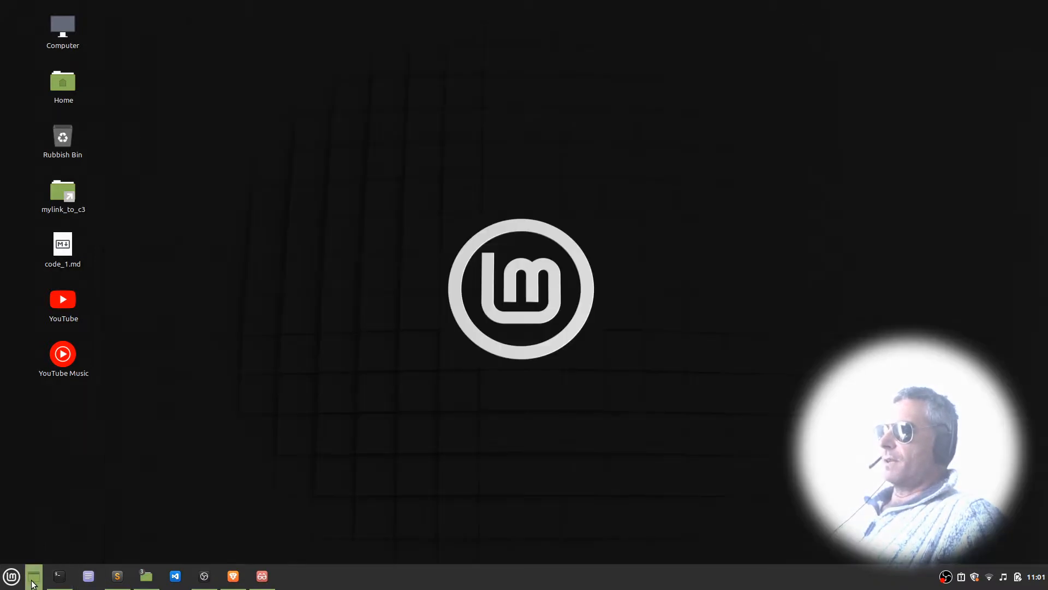
{"action": "left_click", "coordinate": [62, 194]}
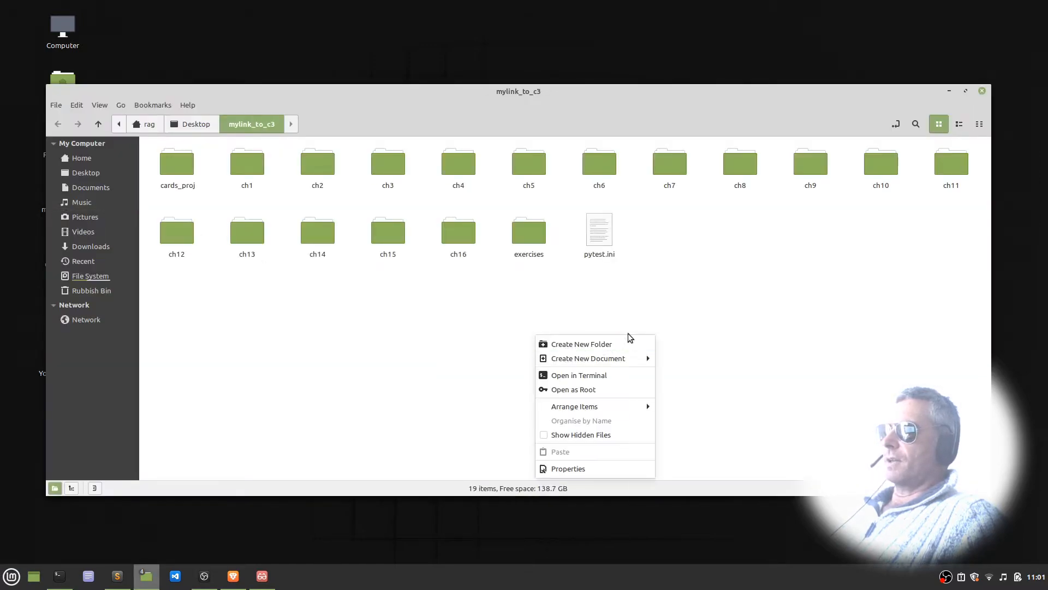
{"action": "mouse_move", "coordinate": [621, 370]}
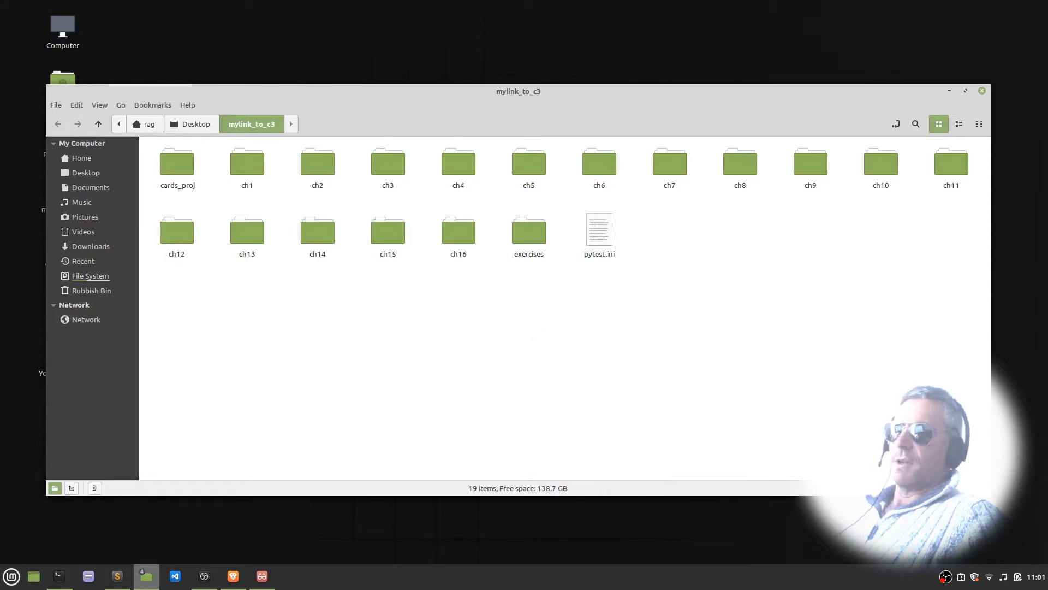
{"action": "mouse_move", "coordinate": [204, 575]}
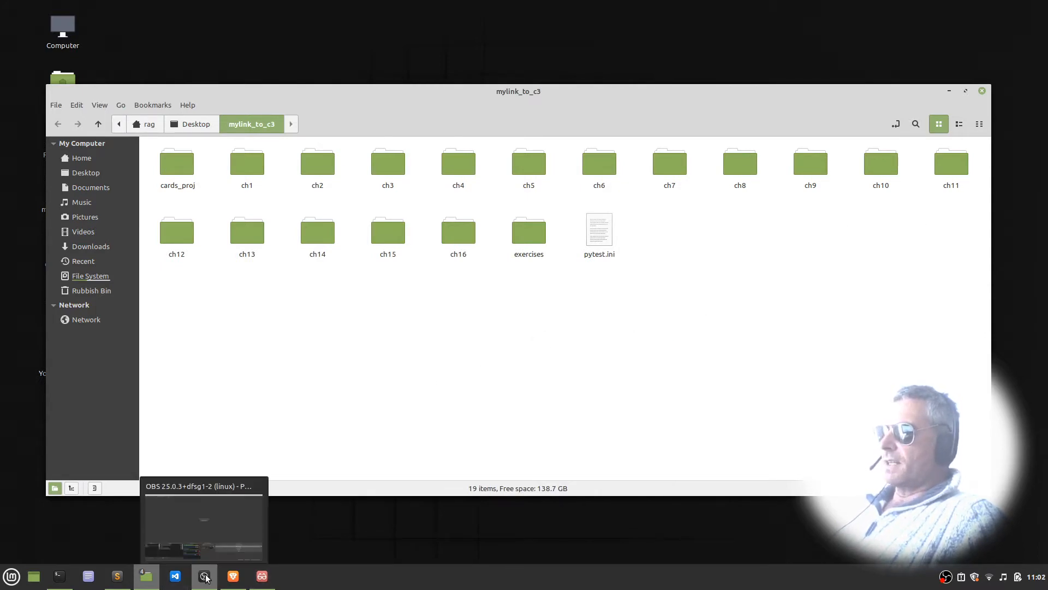